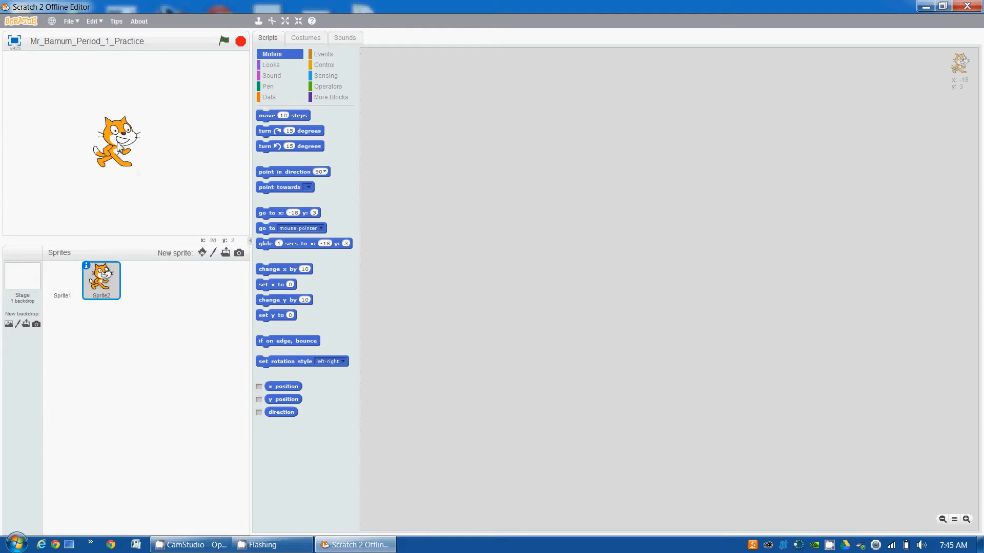
pyautogui.moveTo(165, 172)
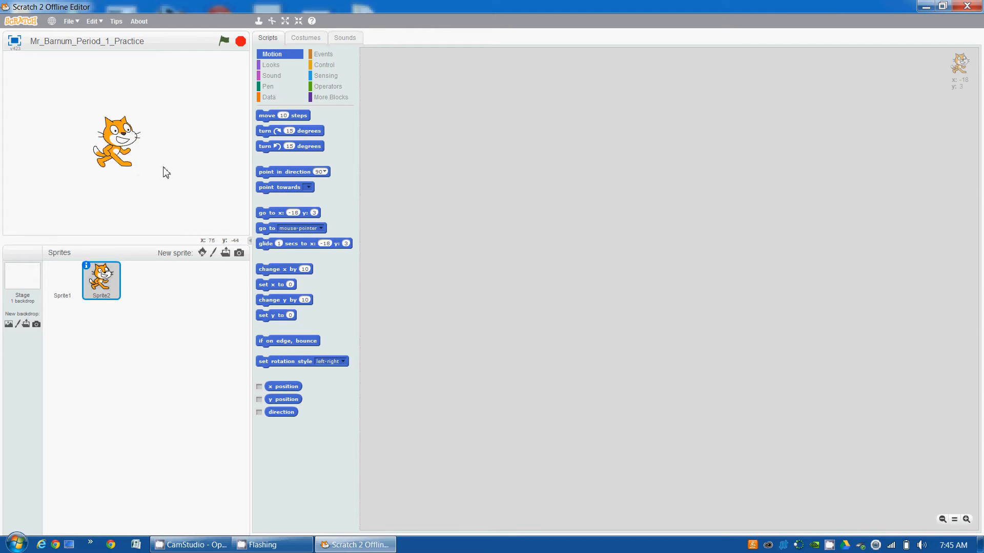
pyautogui.moveTo(176, 176)
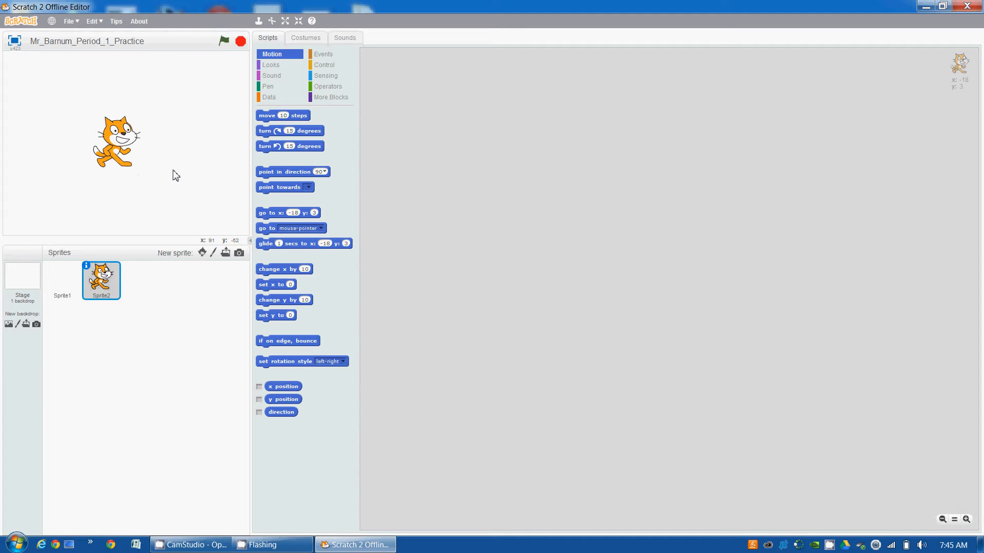
pyautogui.moveTo(171, 197)
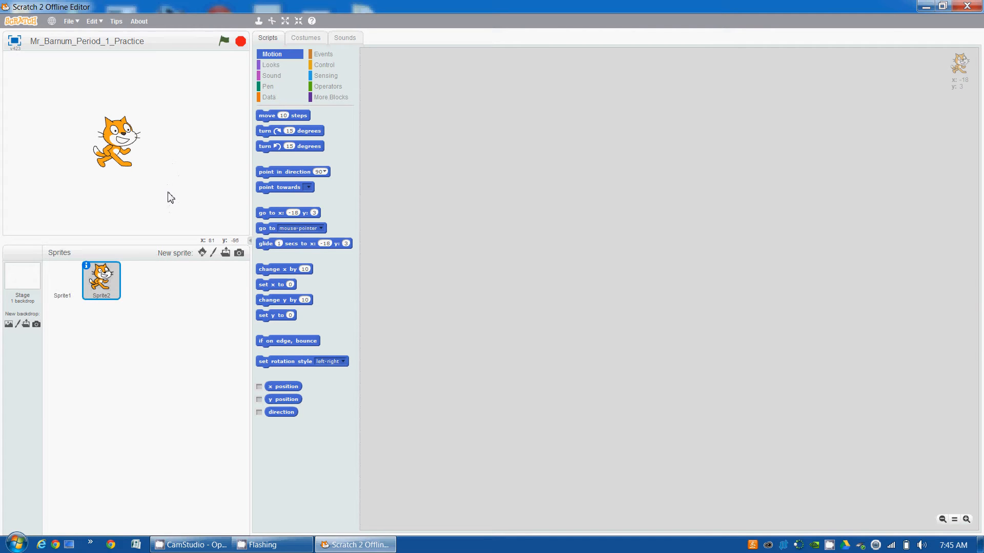
pyautogui.moveTo(154, 208)
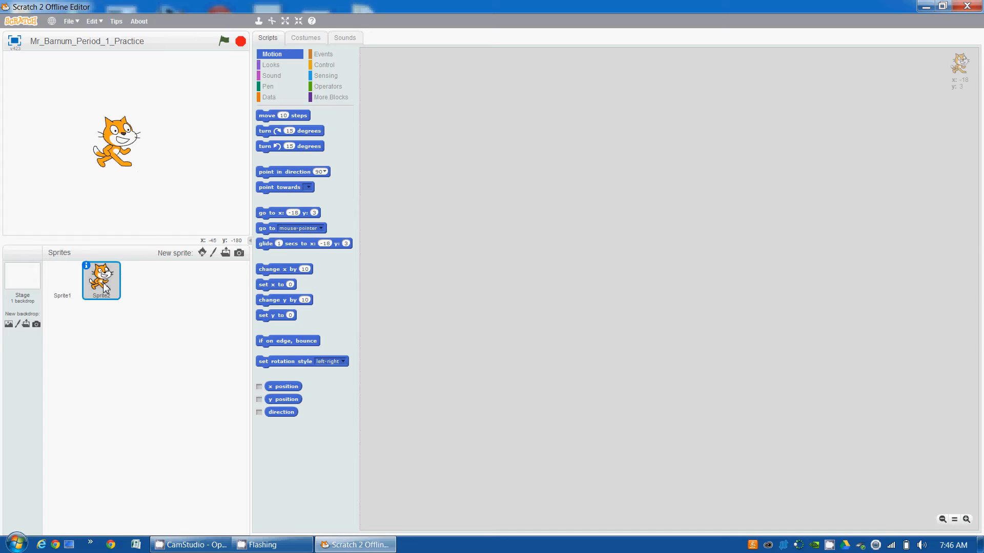
# Step: Delete the cat Sprite2 and Sprite1, leaving only the Stage
pyautogui.rightClick(105, 288)
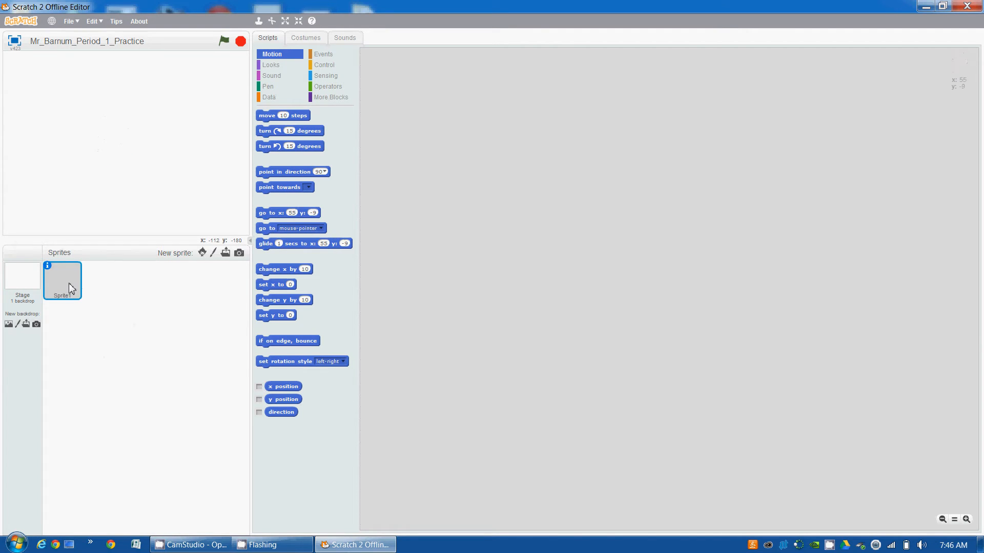
pyautogui.click(22, 277)
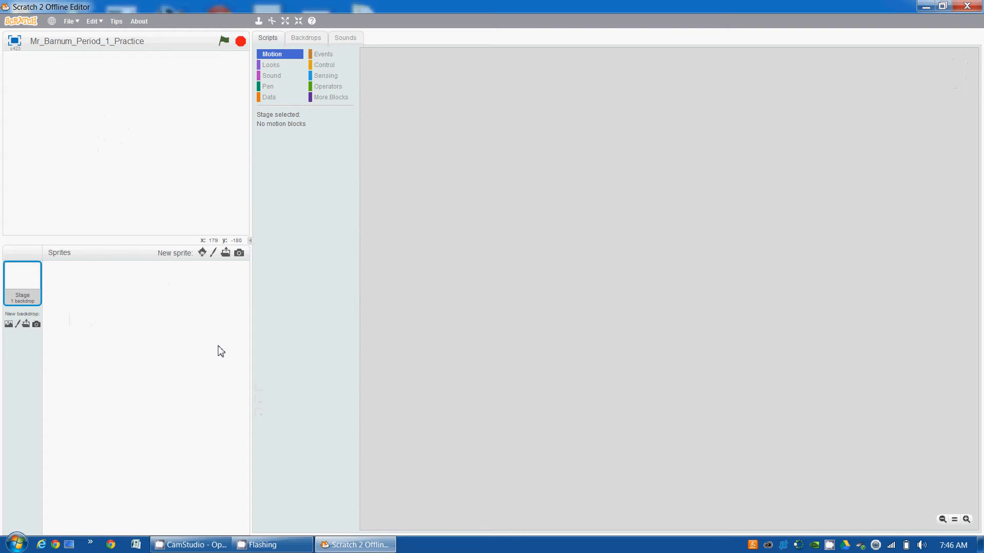
pyautogui.moveTo(216, 325)
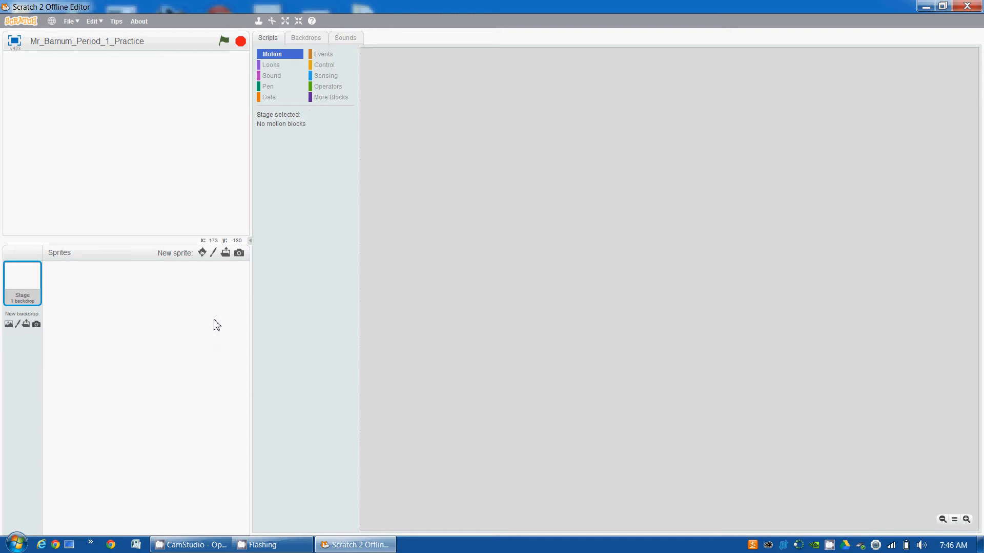
pyautogui.moveTo(213, 255)
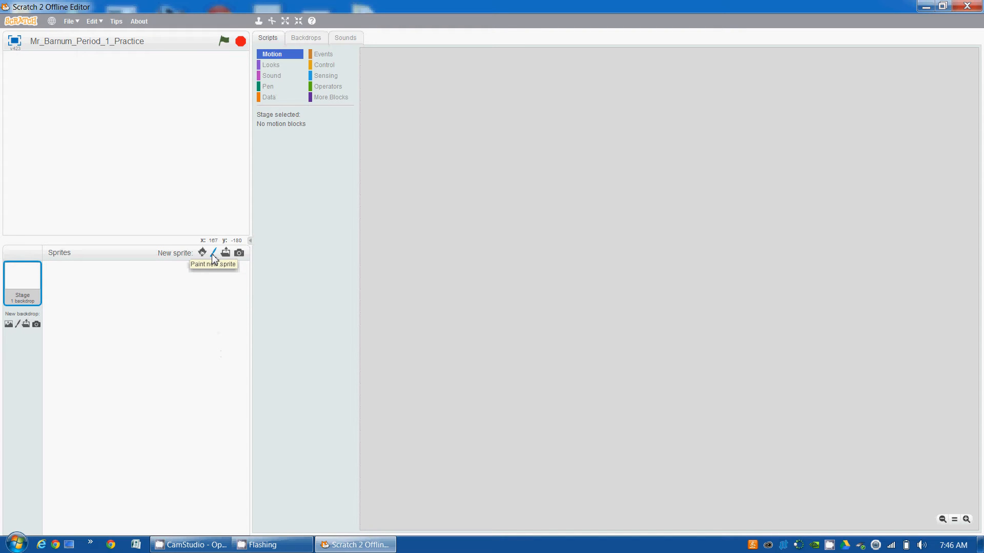
# Step: Paint a new blank sprite, opening its empty costume1 in the paint editor
pyautogui.click(213, 253)
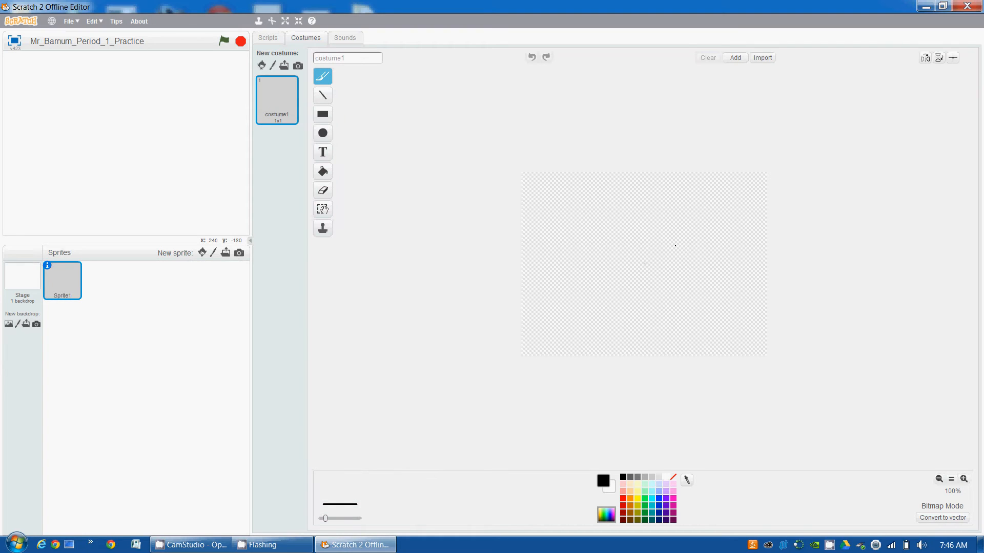
pyautogui.moveTo(656, 244)
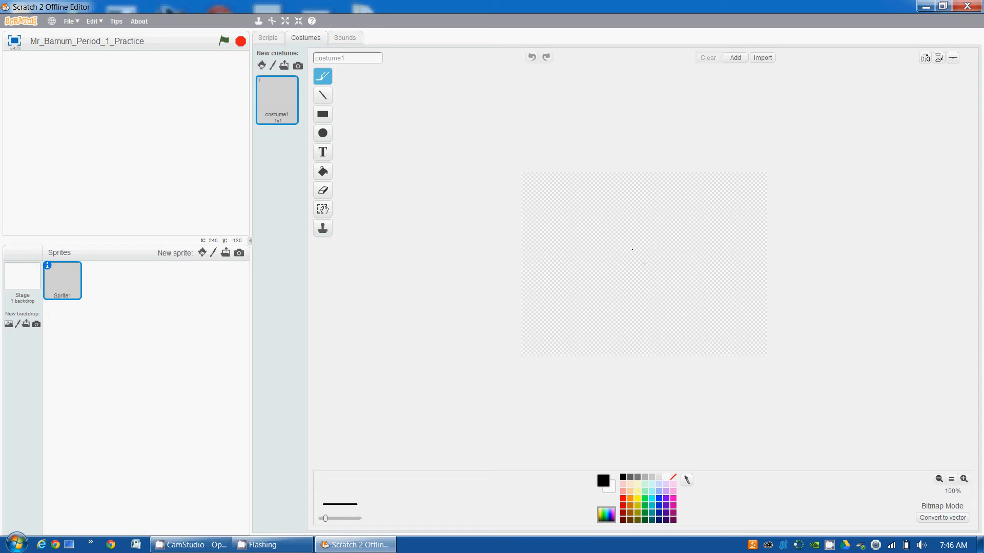
pyautogui.moveTo(620, 266)
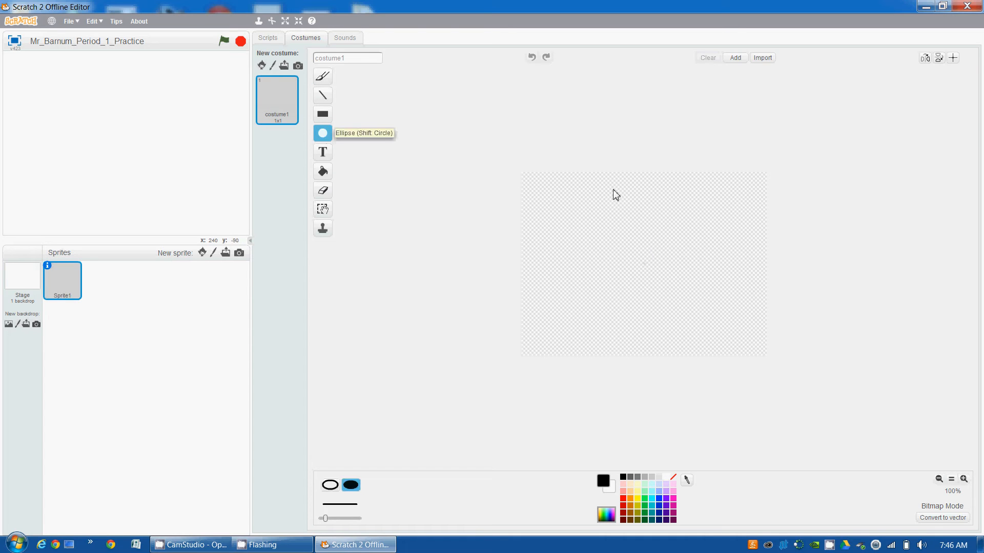
# Step: Draw a black filled oval head and a vertical body line hanging below it
pyautogui.moveTo(615, 188); pyautogui.dragTo(633, 201)
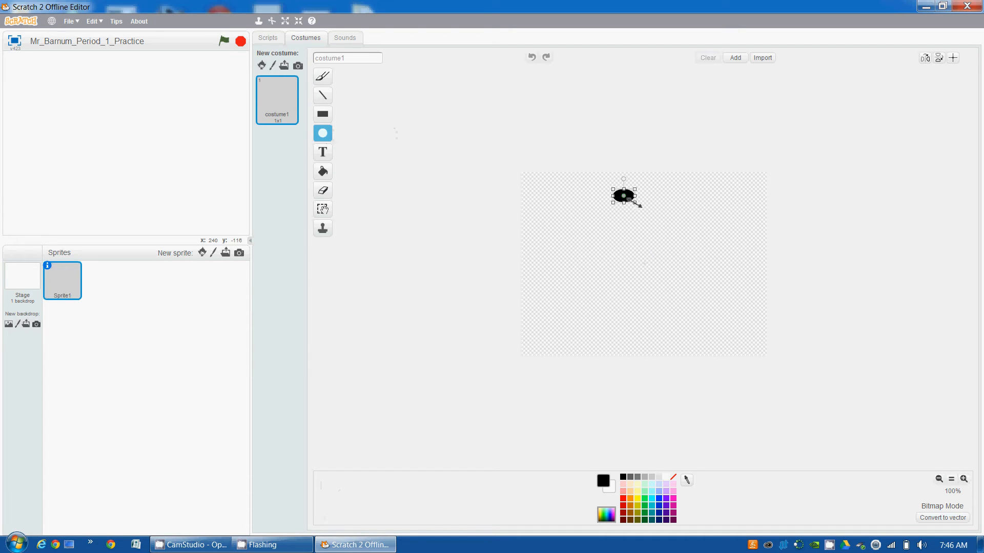
pyautogui.moveTo(634, 201); pyautogui.dragTo(648, 210)
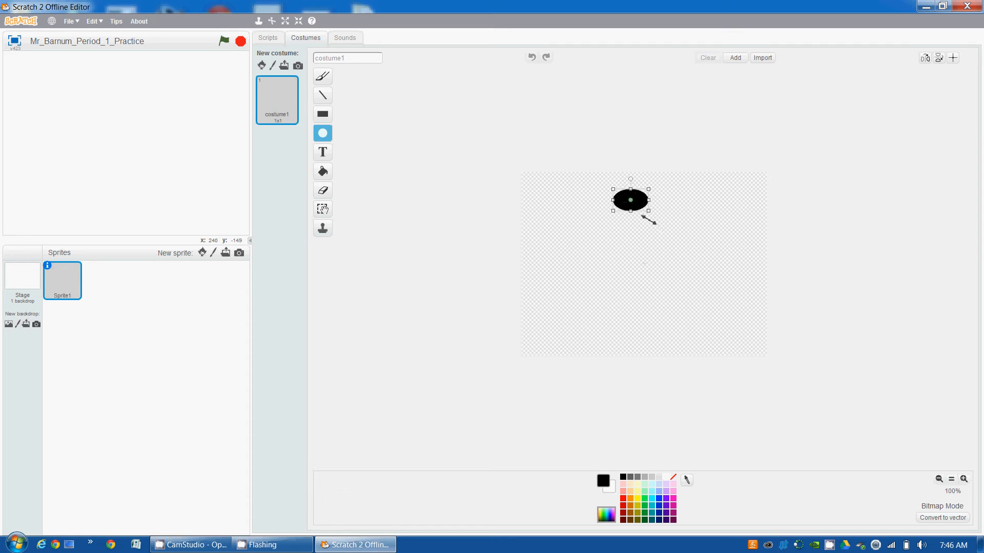
pyautogui.click(322, 95)
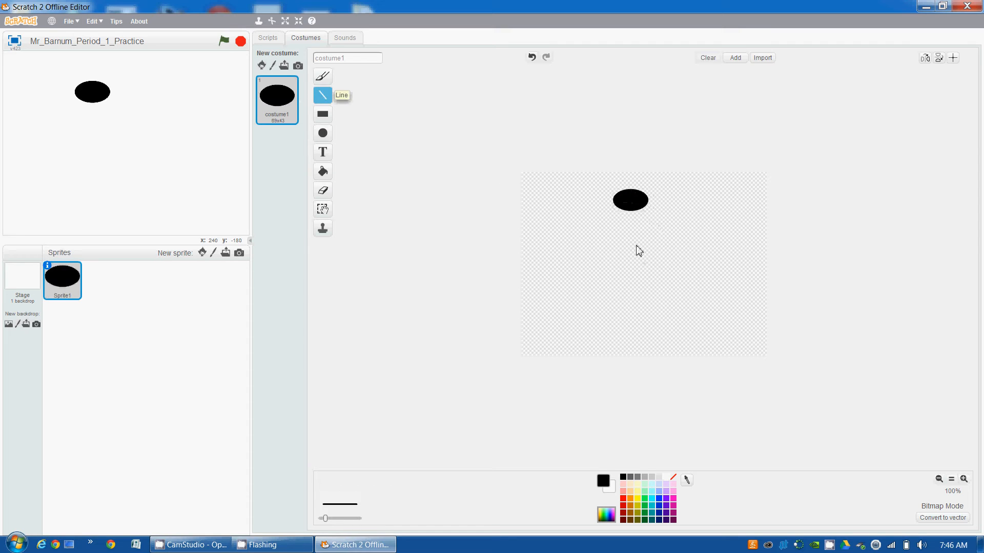
pyautogui.moveTo(630, 214); pyautogui.dragTo(630, 263)
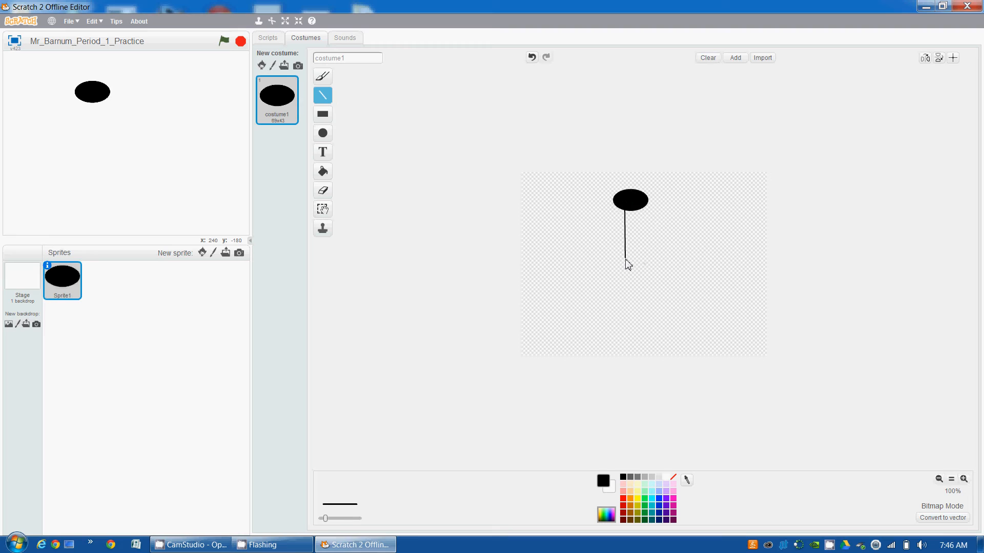
pyautogui.moveTo(630, 213); pyautogui.dragTo(625, 270)
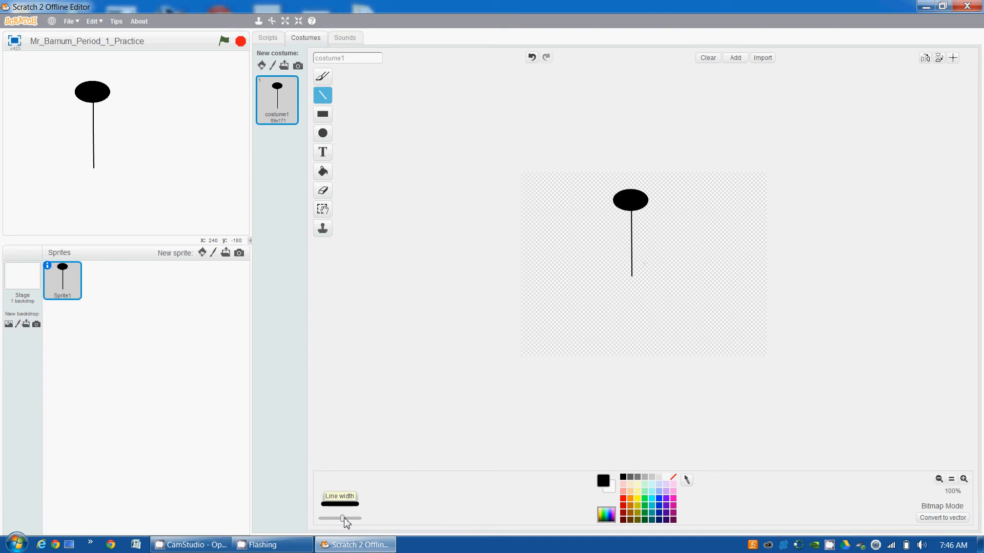
# Step: Thicken the line width and draw a horizontal arm line plus left and right diagonal legs
pyautogui.moveTo(343, 518); pyautogui.dragTo(346, 518)
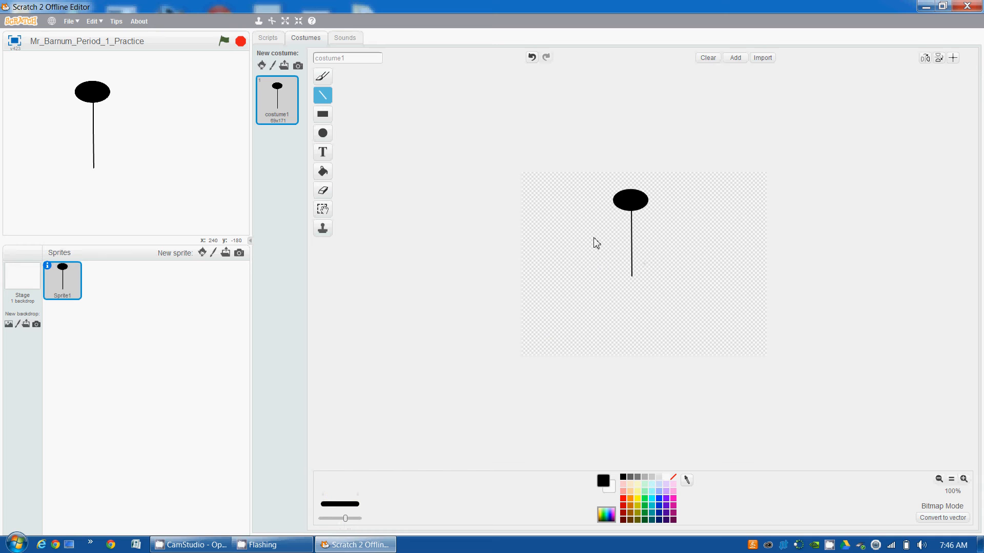
pyautogui.moveTo(590, 235); pyautogui.dragTo(674, 235)
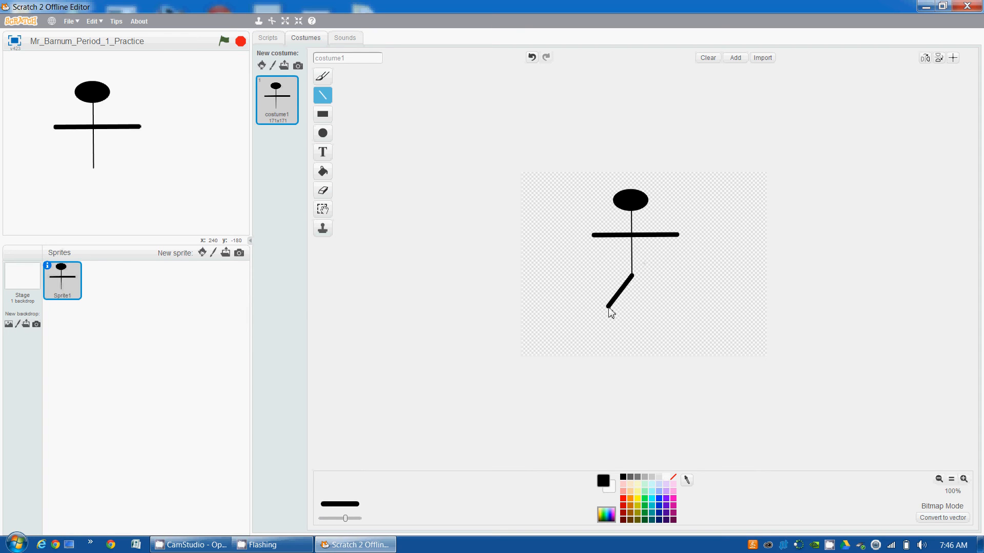
pyautogui.moveTo(634, 257); pyautogui.dragTo(606, 320)
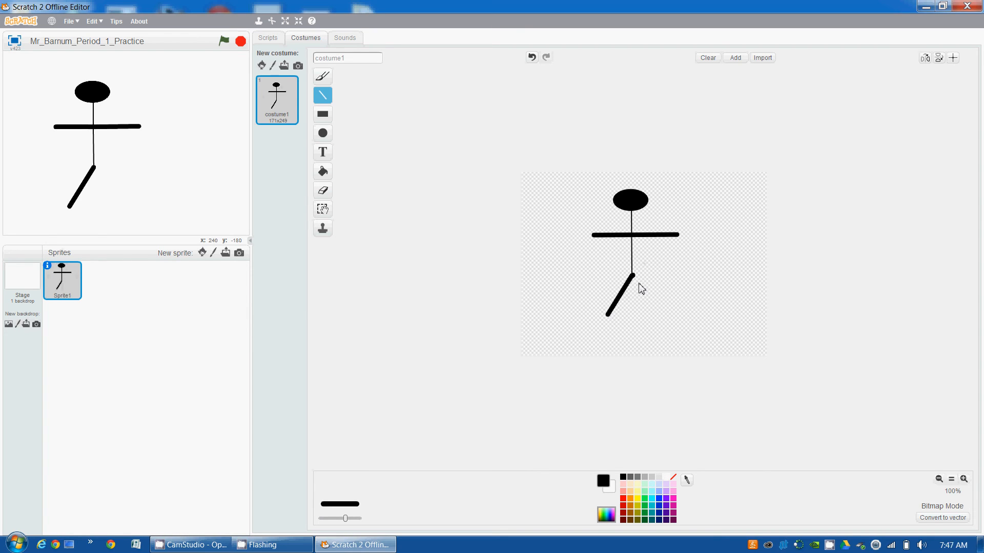
pyautogui.moveTo(634, 270); pyautogui.dragTo(666, 319)
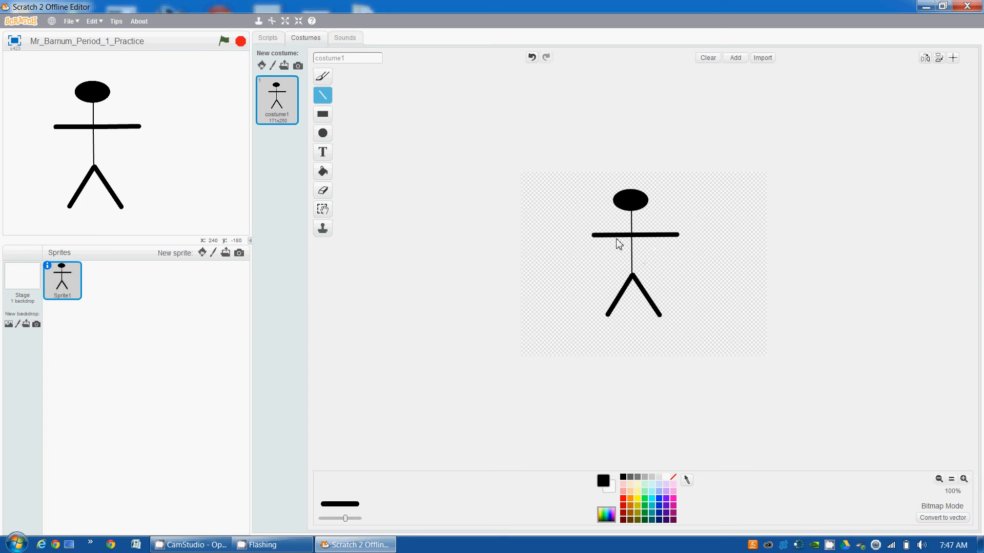
pyautogui.moveTo(539, 245)
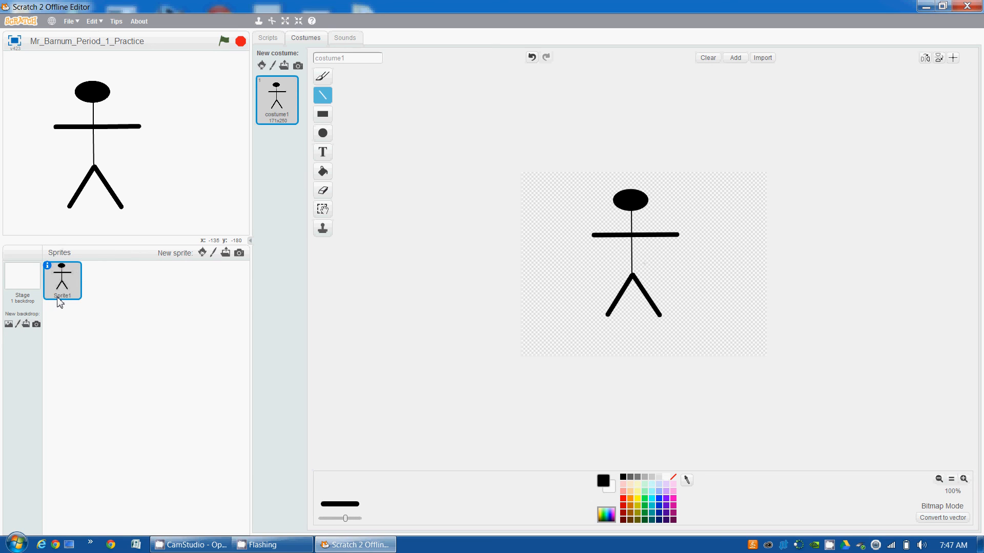
pyautogui.moveTo(74, 289)
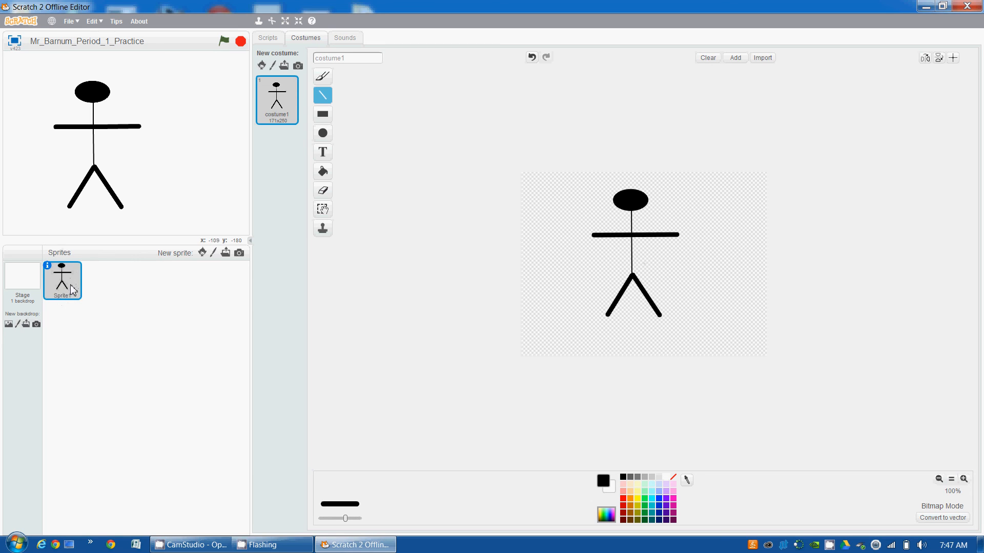
# Step: Open the stick figure sprite's info and change its name from Sprite1 to 'Stickman'
pyautogui.rightClick(65, 289)
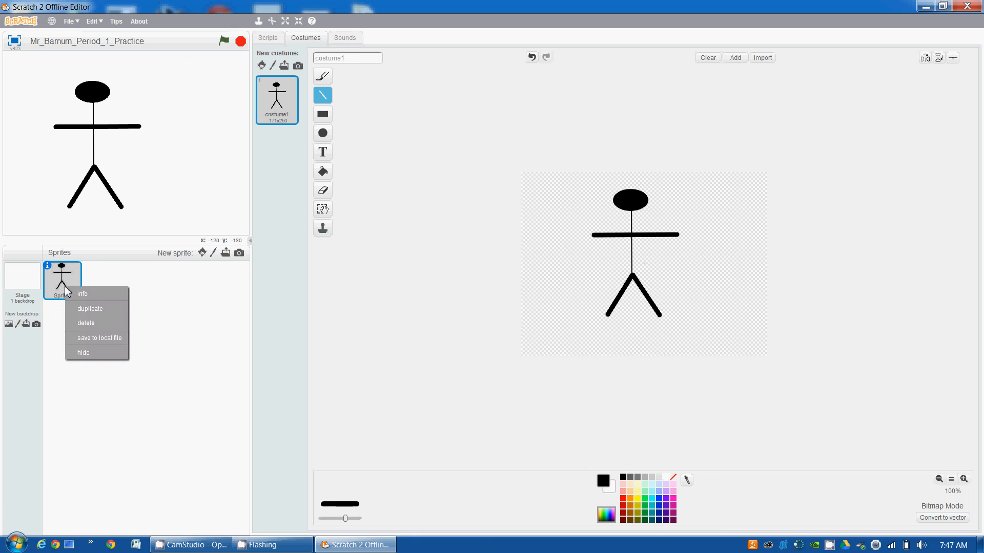
pyautogui.click(82, 293)
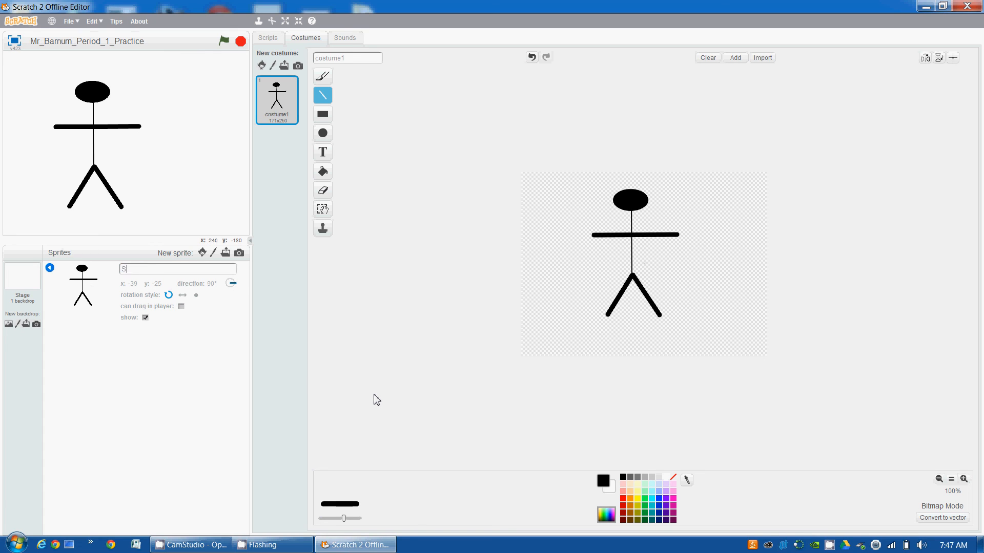
pyautogui.write('Stickman')
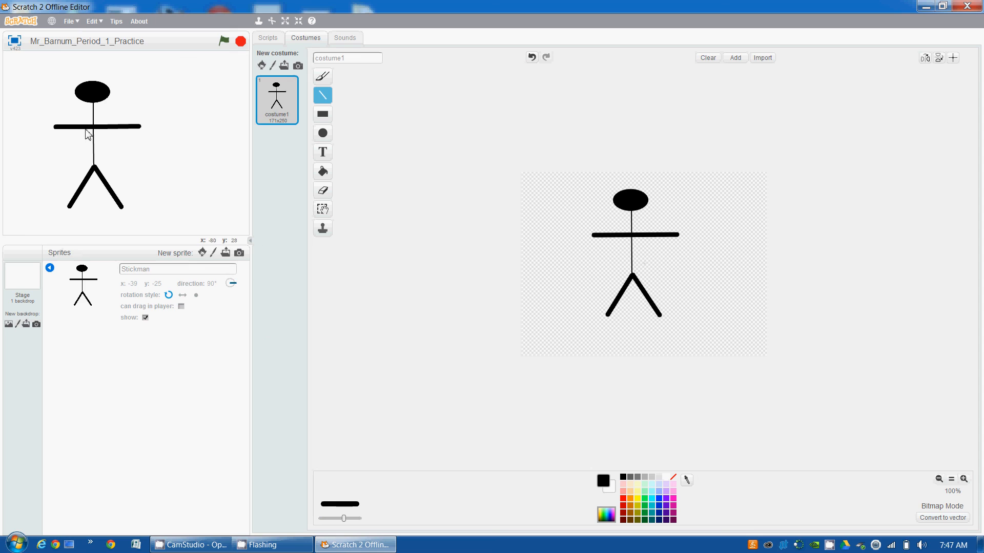
pyautogui.moveTo(423, 291)
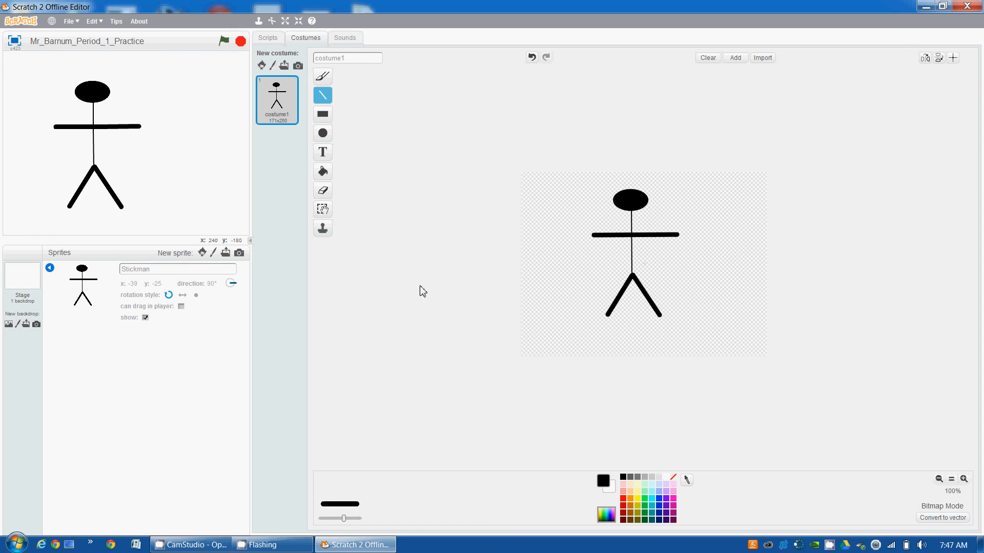
pyautogui.moveTo(497, 280)
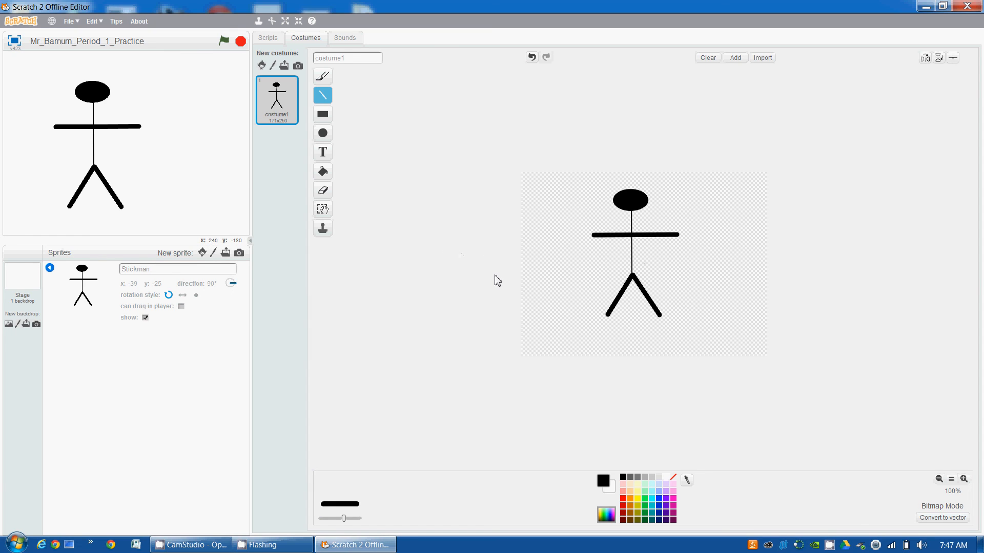